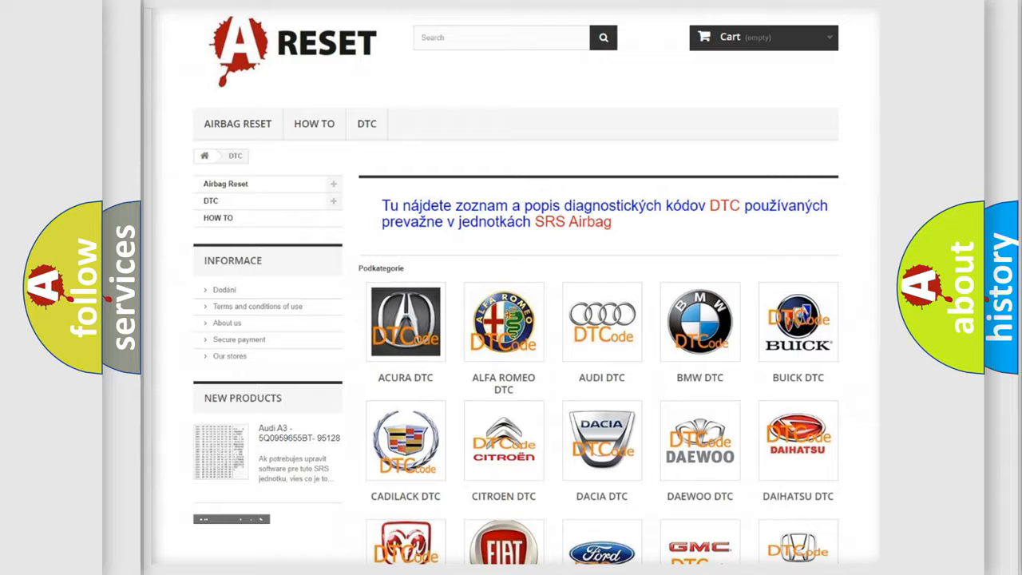
pyautogui.scroll(-3)
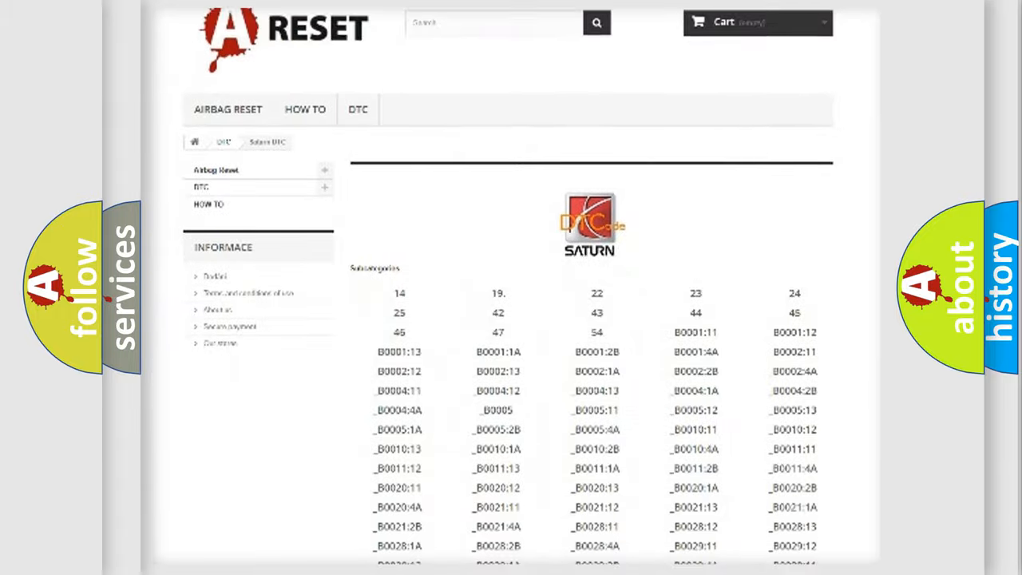
pyautogui.scroll(-3)
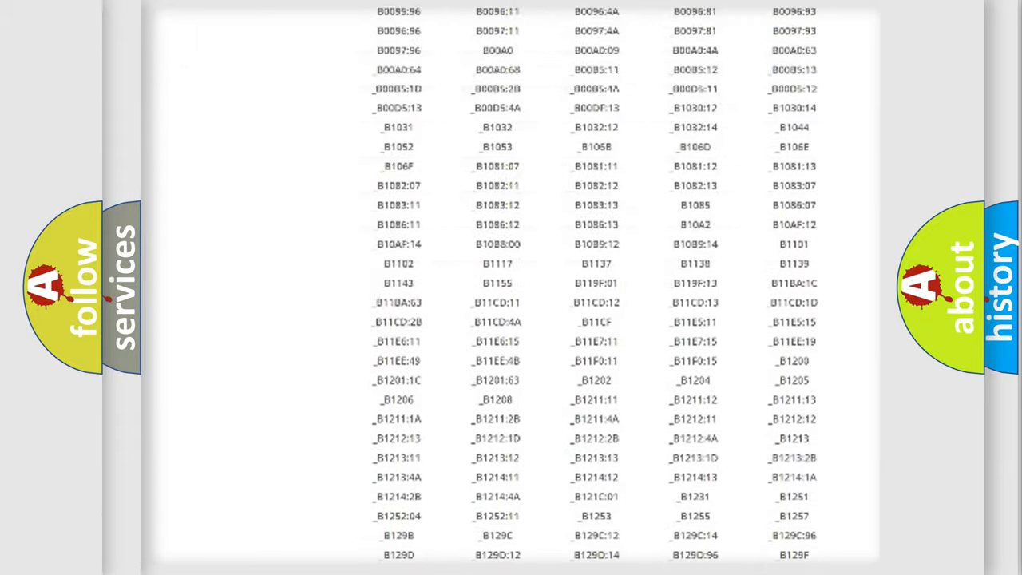
pyautogui.scroll(3)
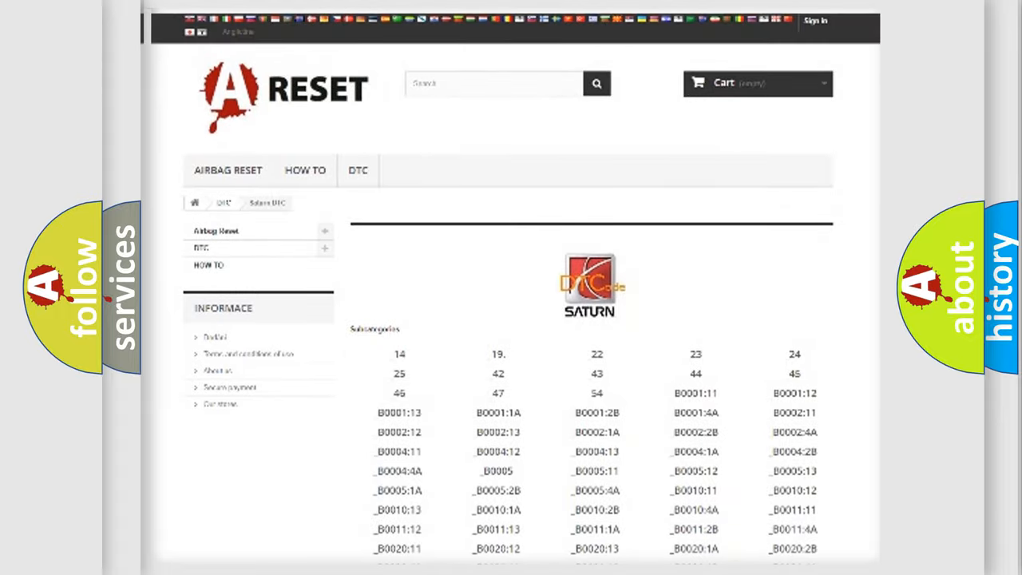